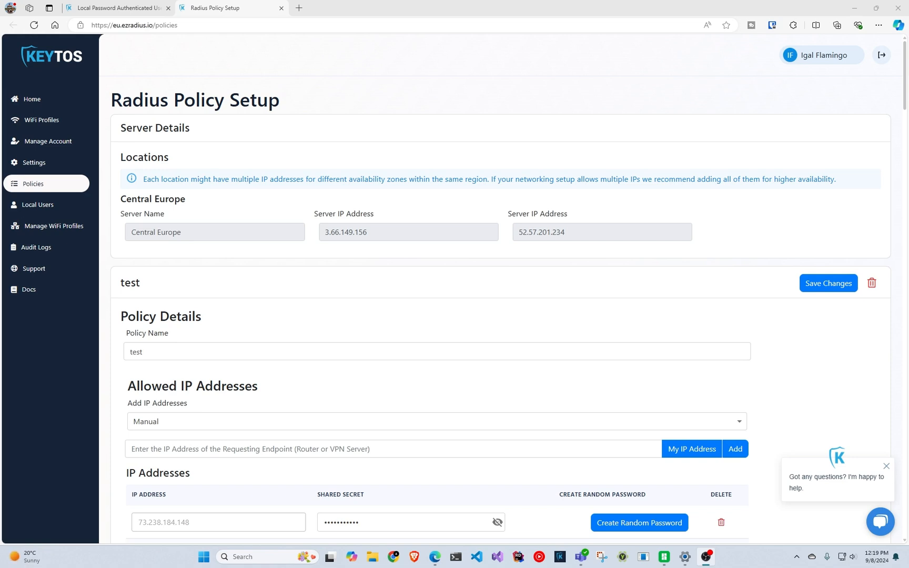
pyautogui.moveTo(455, 294)
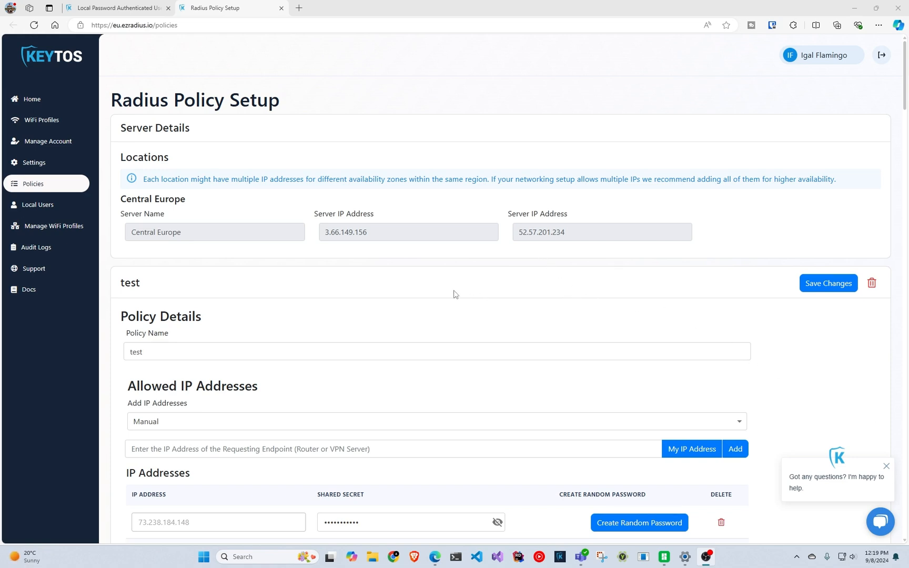
# Step: Tick 'Enable MAC Authentication Bypass (MAB)' in the test access policy
pyautogui.scroll(-3)
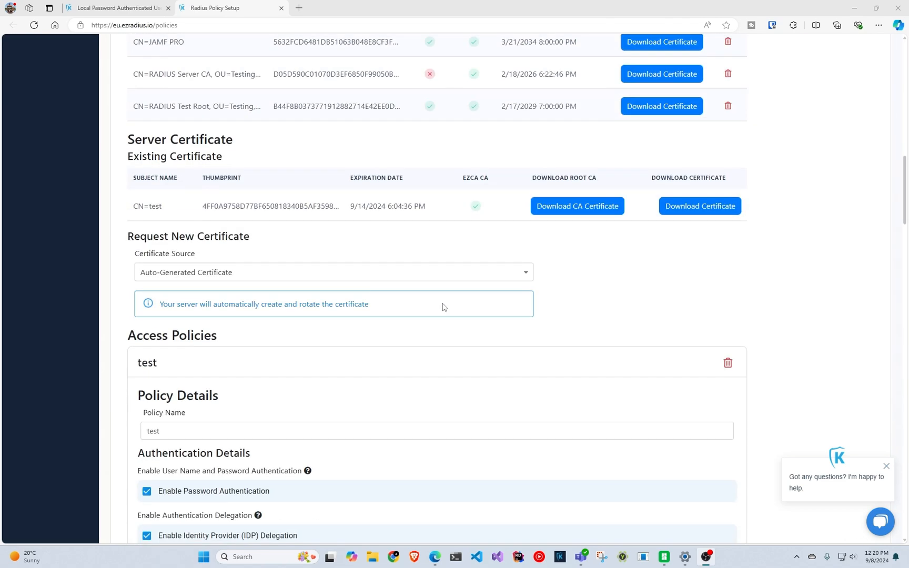
pyautogui.scroll(-3)
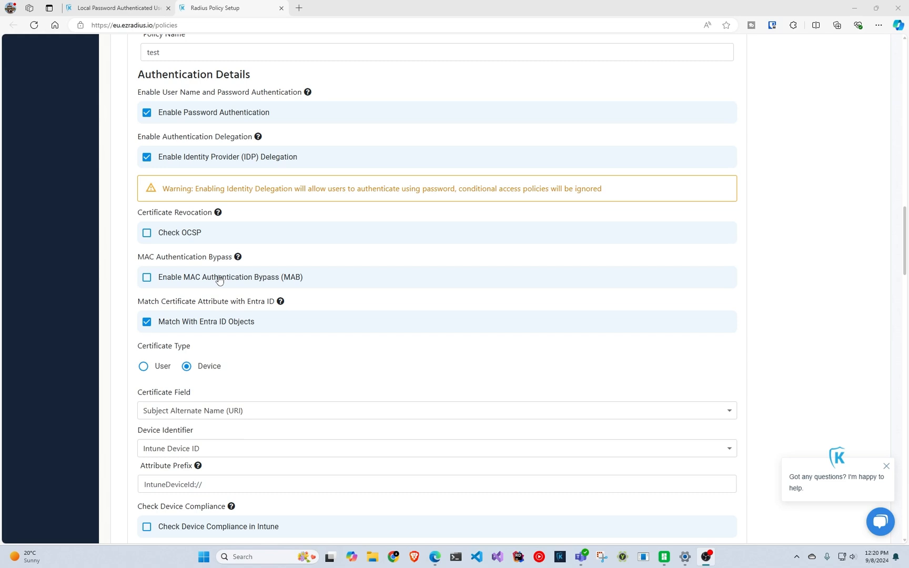
pyautogui.scroll(-3)
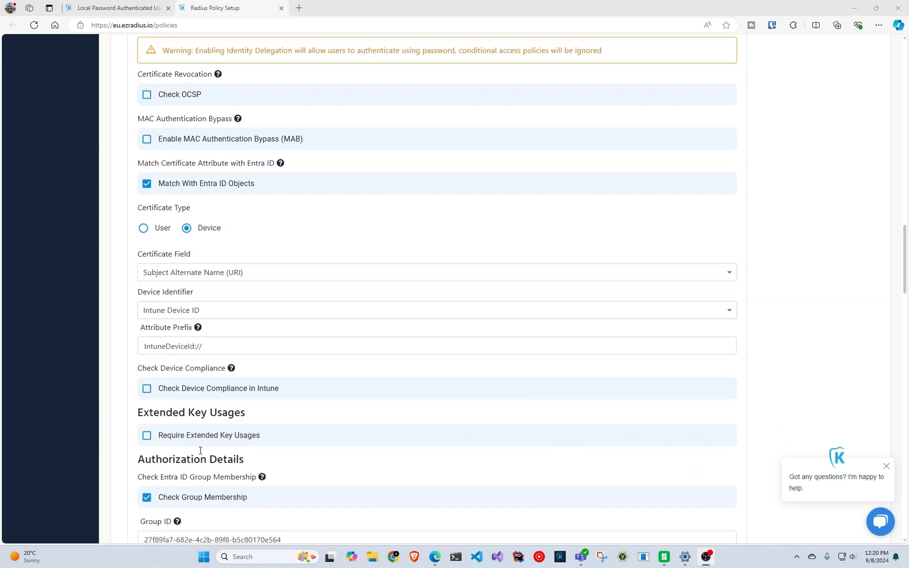
pyautogui.scroll(3)
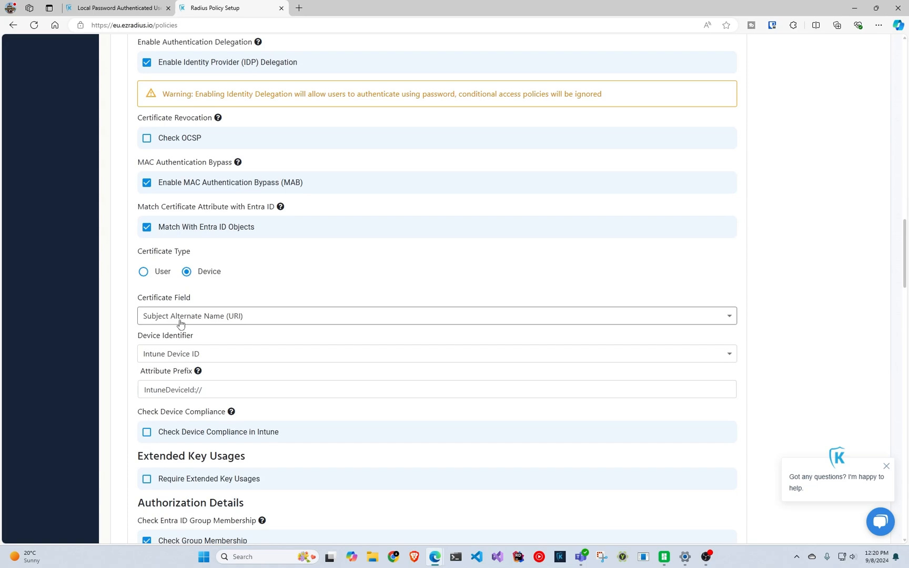
pyautogui.scroll(3)
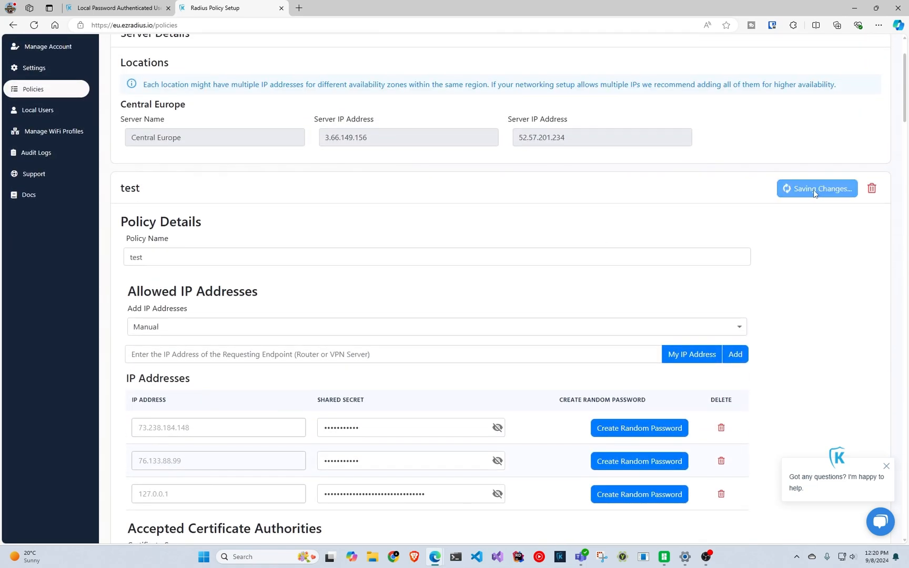
# Step: Save the test policy changes and confirm the success notice appears
pyautogui.click(817, 188)
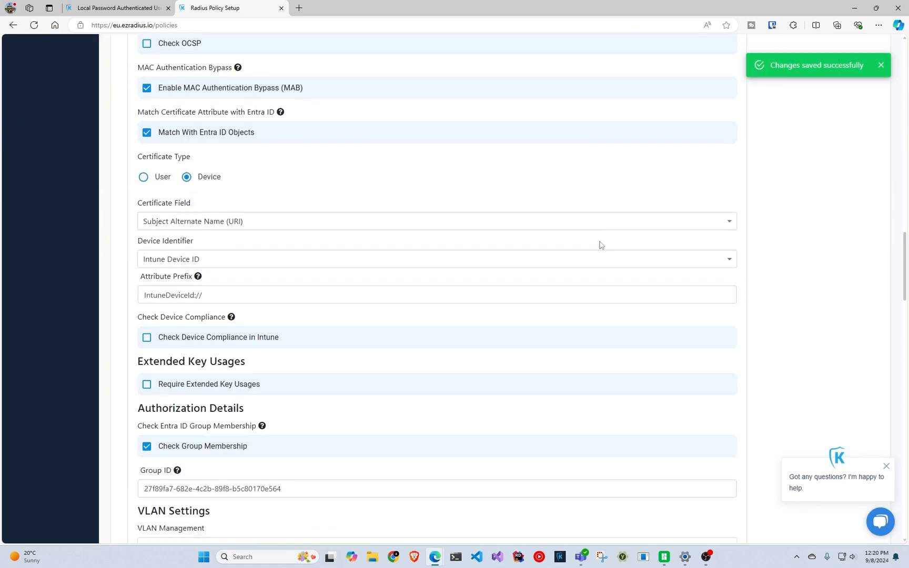
pyautogui.scroll(-3)
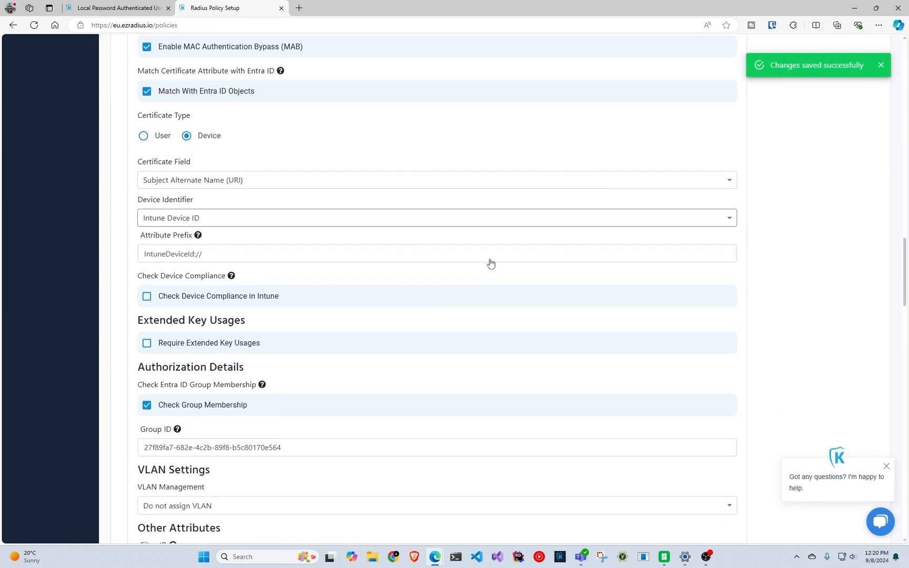
pyautogui.scroll(-3)
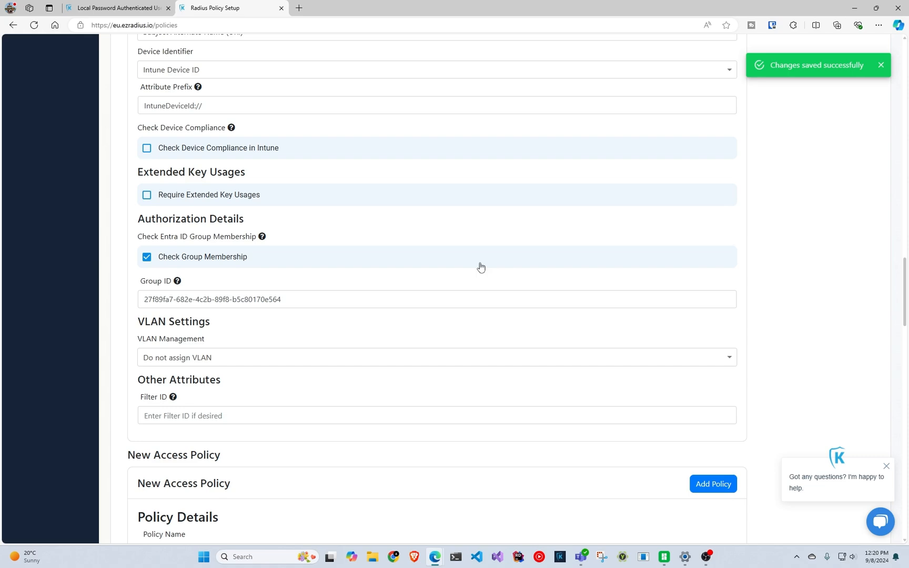
pyautogui.scroll(3)
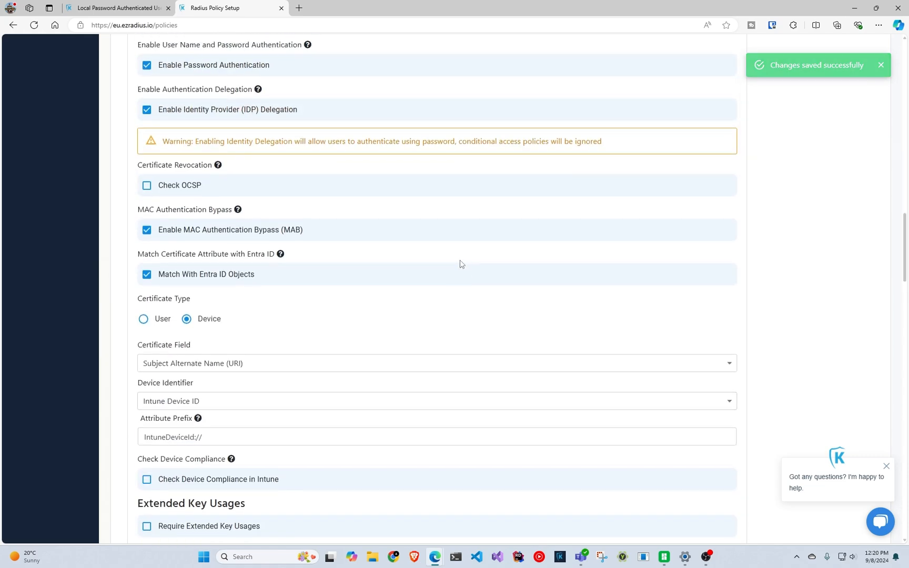
pyautogui.scroll(-3)
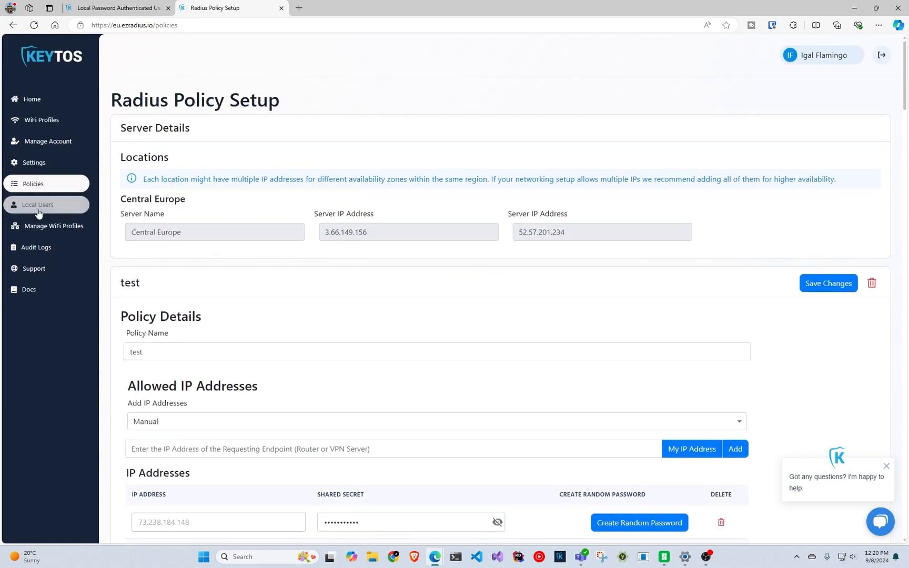
# Step: Under Local Users, enter MAC address 10-6F-D9-D9-AE-6B with friendly name 'Printer 1'
pyautogui.click(37, 205)
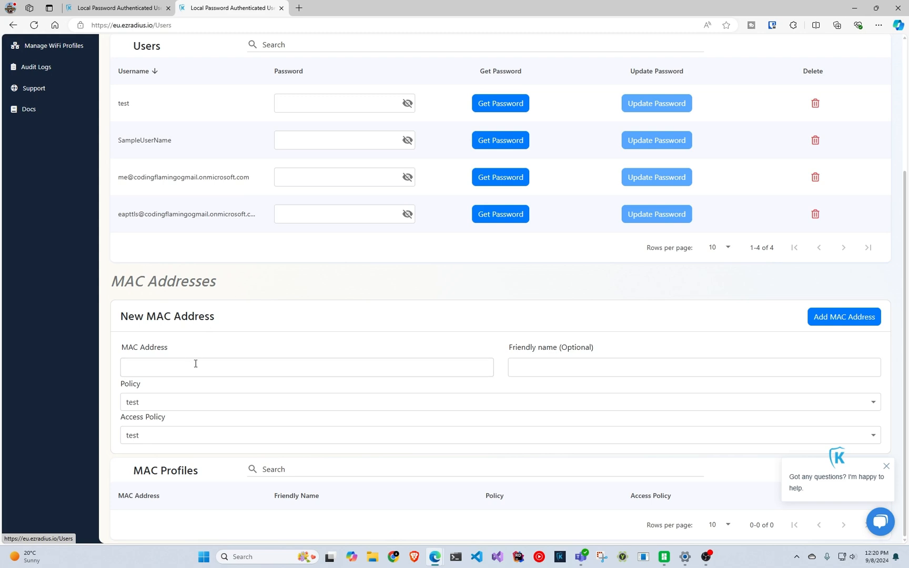
pyautogui.write('10-6F-D9-D9-AE-6B')
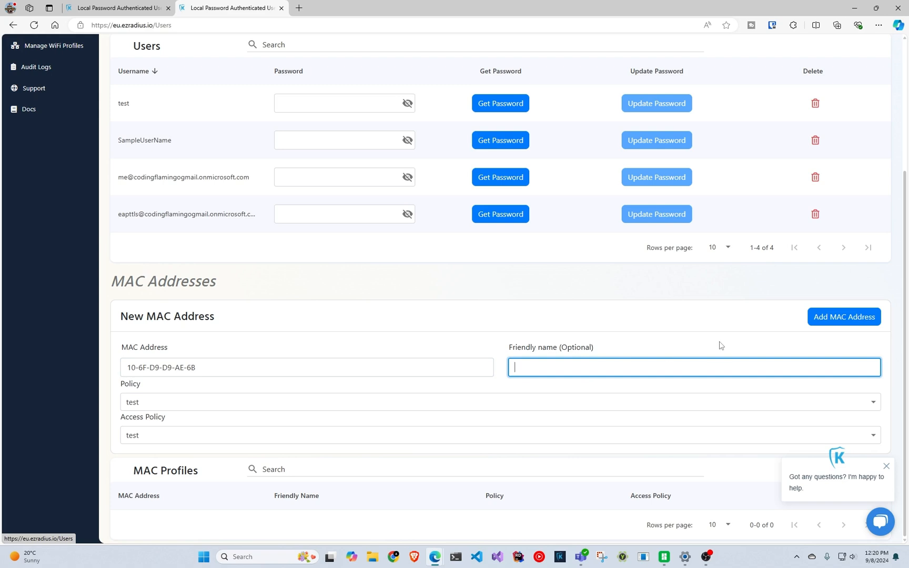
pyautogui.write('Printer')
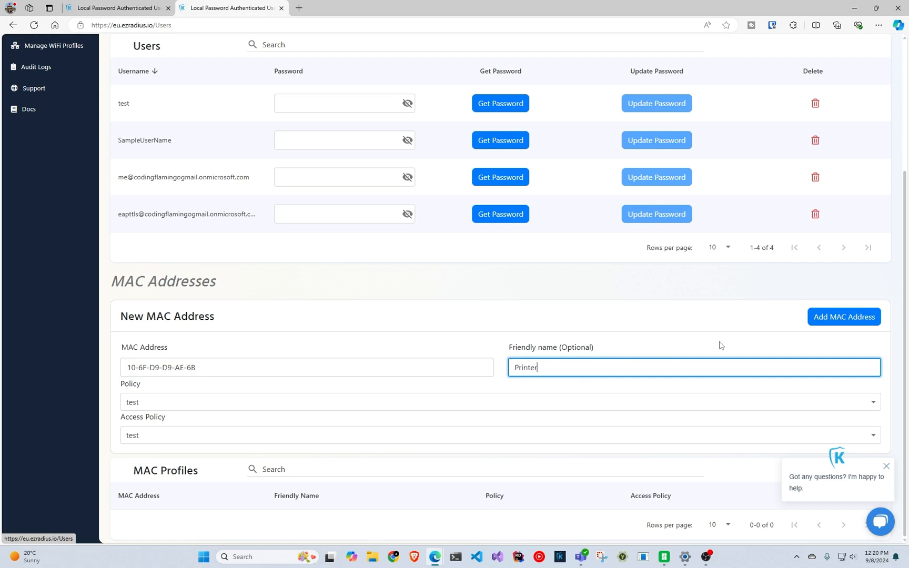
pyautogui.write('1')
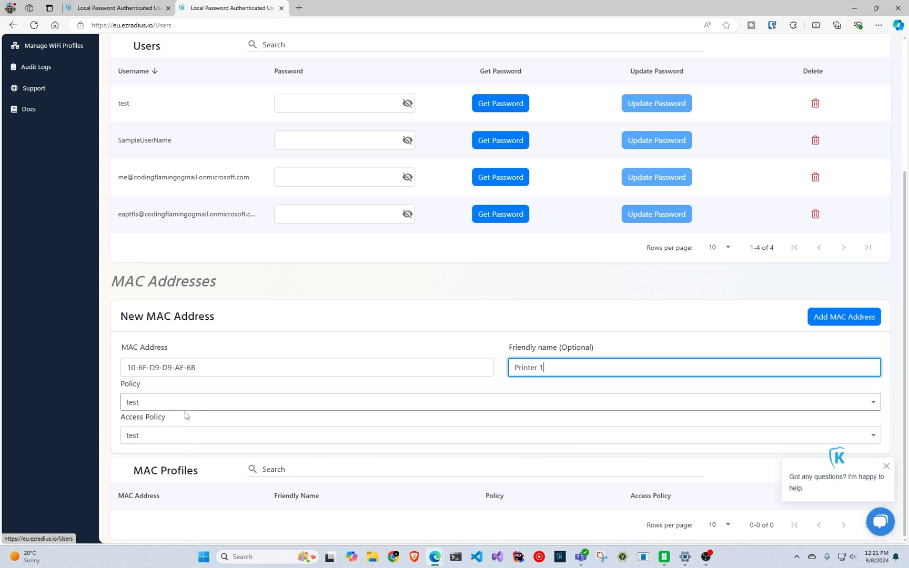
# Step: Add the 'Printer 1' MAC address so it appears in MAC Profiles under policy 'test'
pyautogui.click(843, 316)
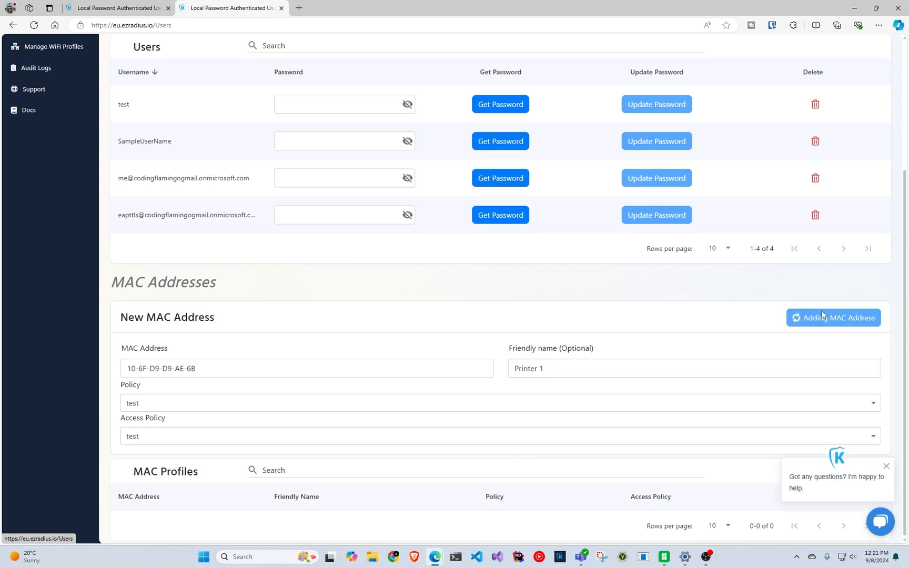
pyautogui.click(833, 316)
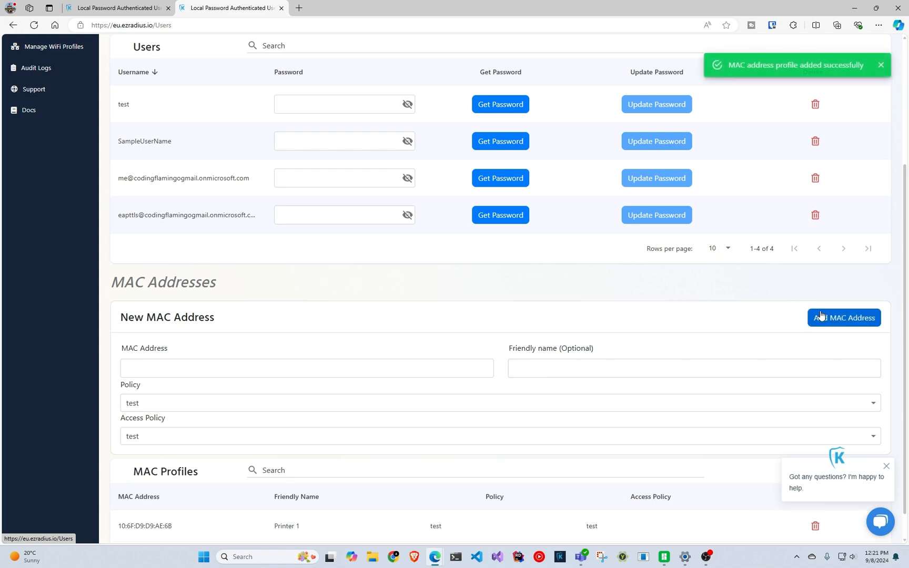